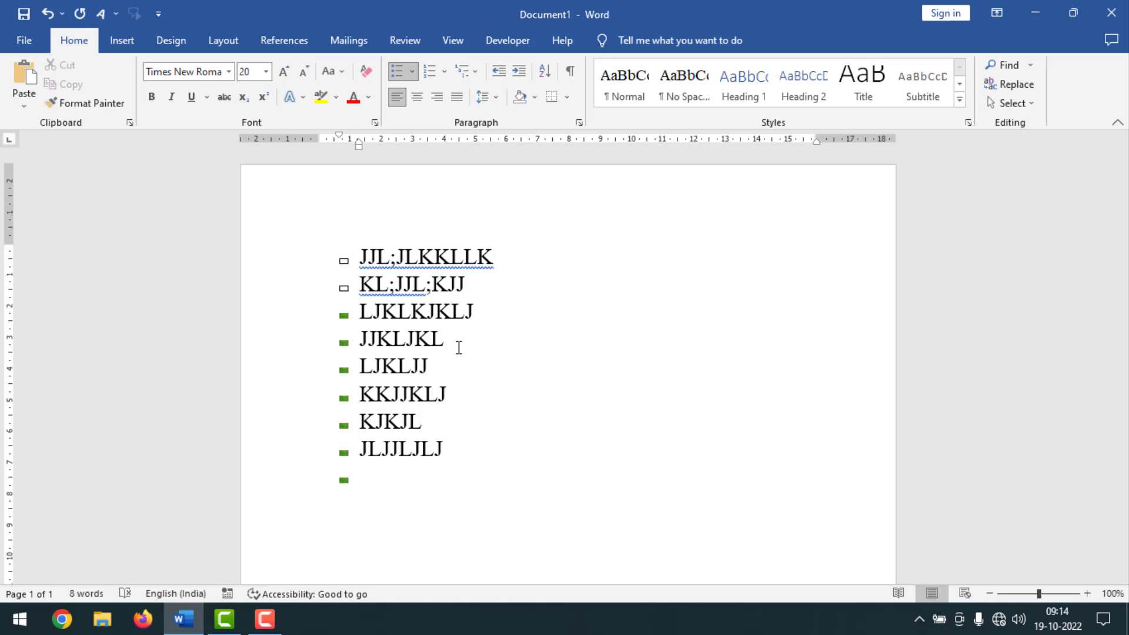
# Step: Clear the existing bulleted list so the document is blank
pyautogui.click(358, 478)
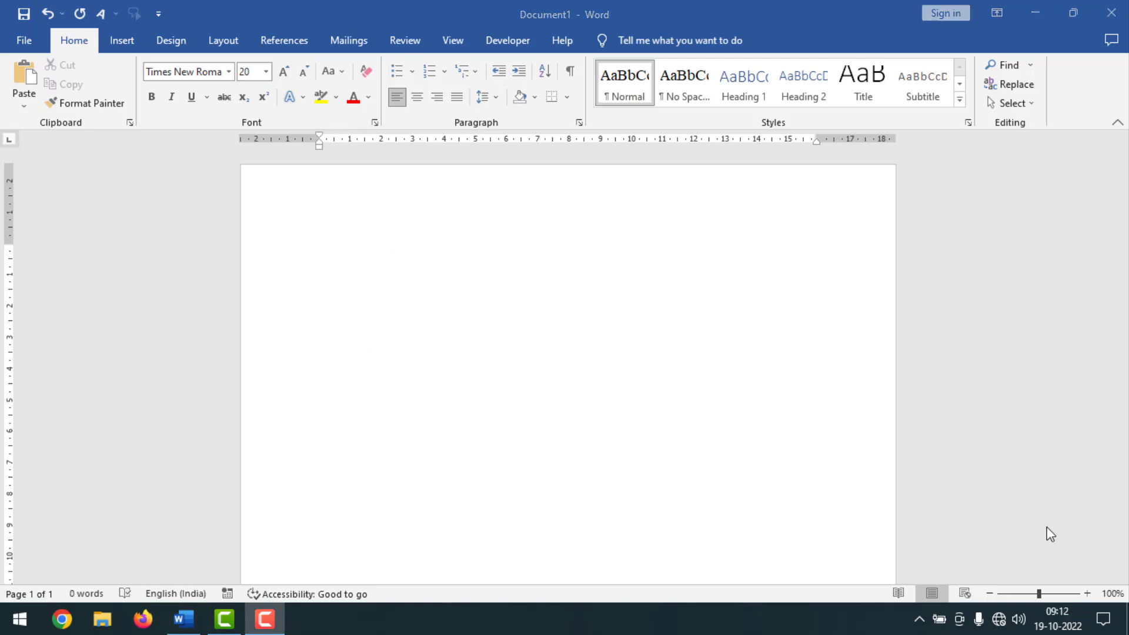
pyautogui.click(320, 258)
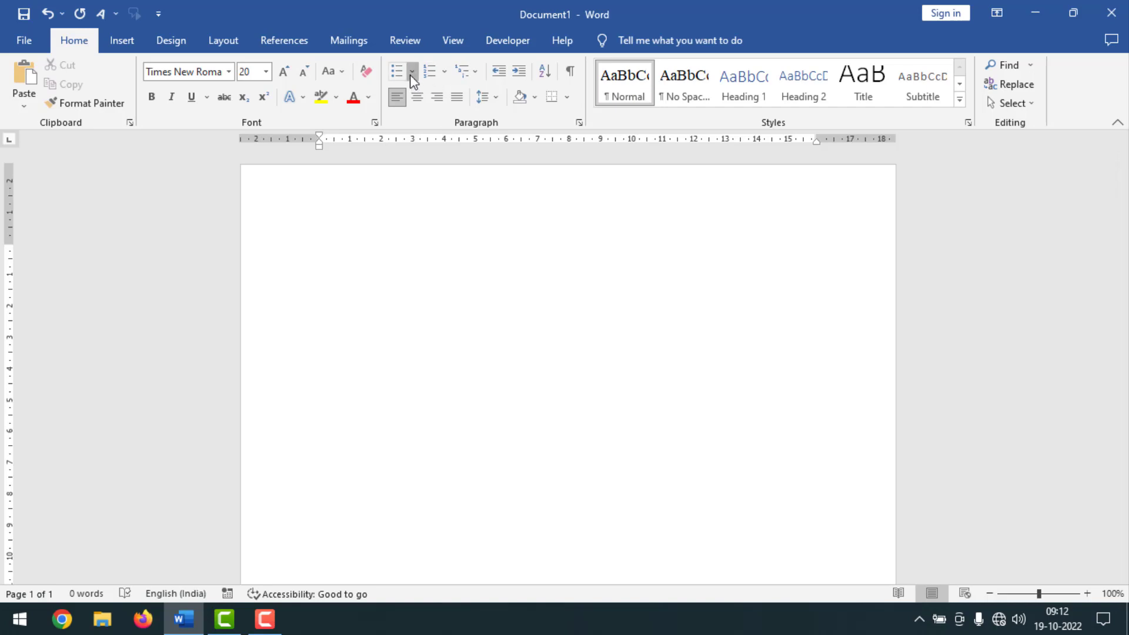
pyautogui.click(411, 72)
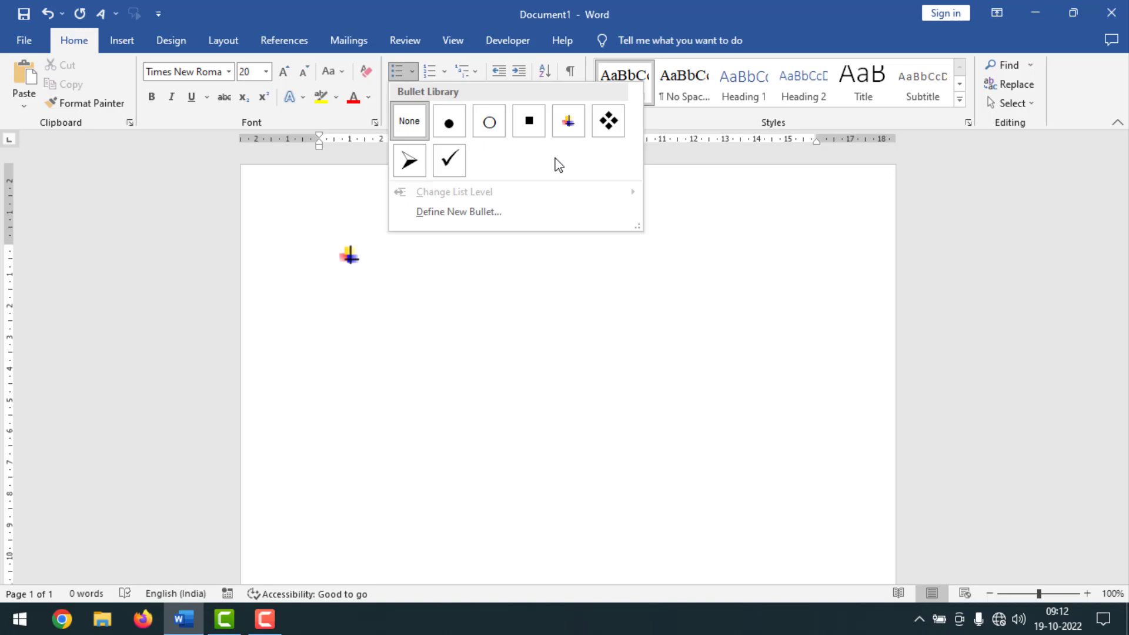
pyautogui.moveTo(554, 164)
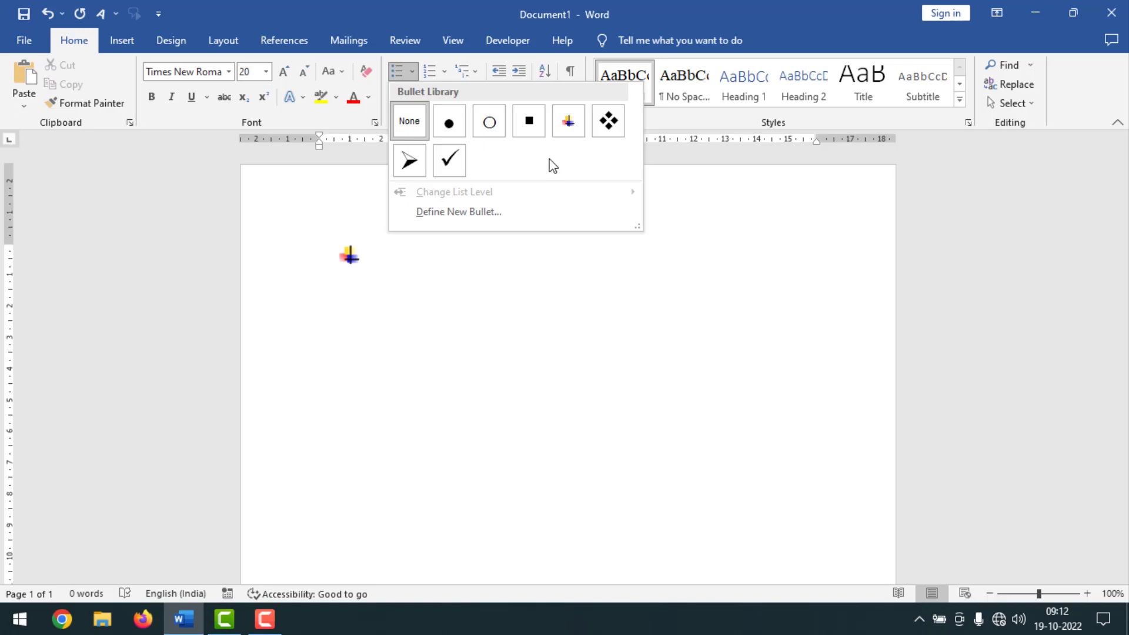
pyautogui.moveTo(397, 72)
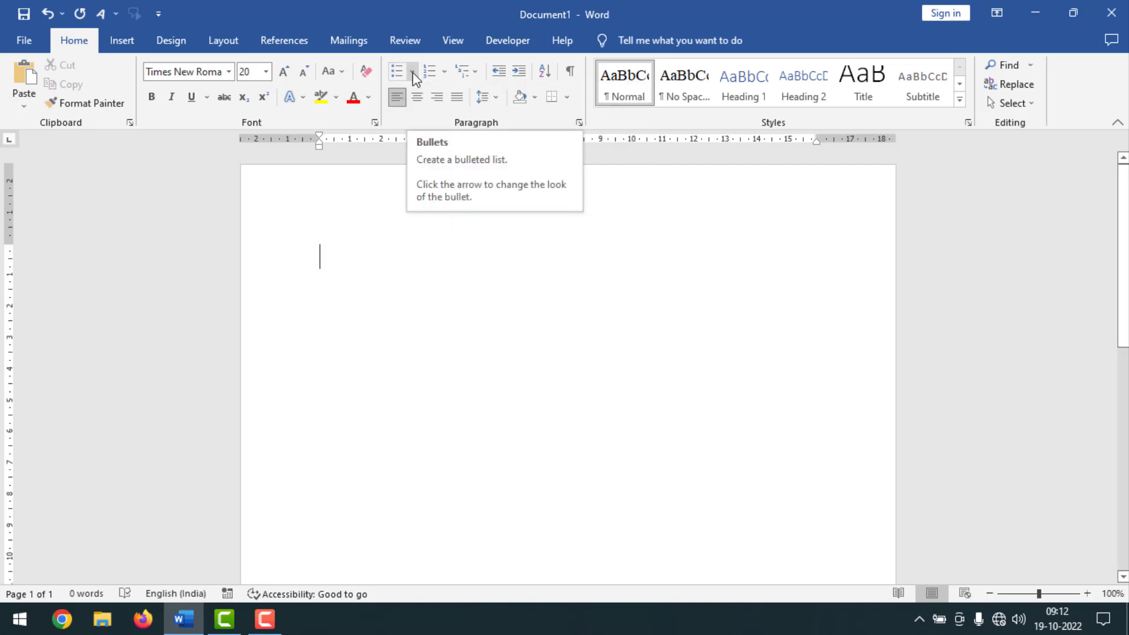
# Step: Start a new custom bullet that uses a picture from the computer rather than online
pyautogui.click(413, 71)
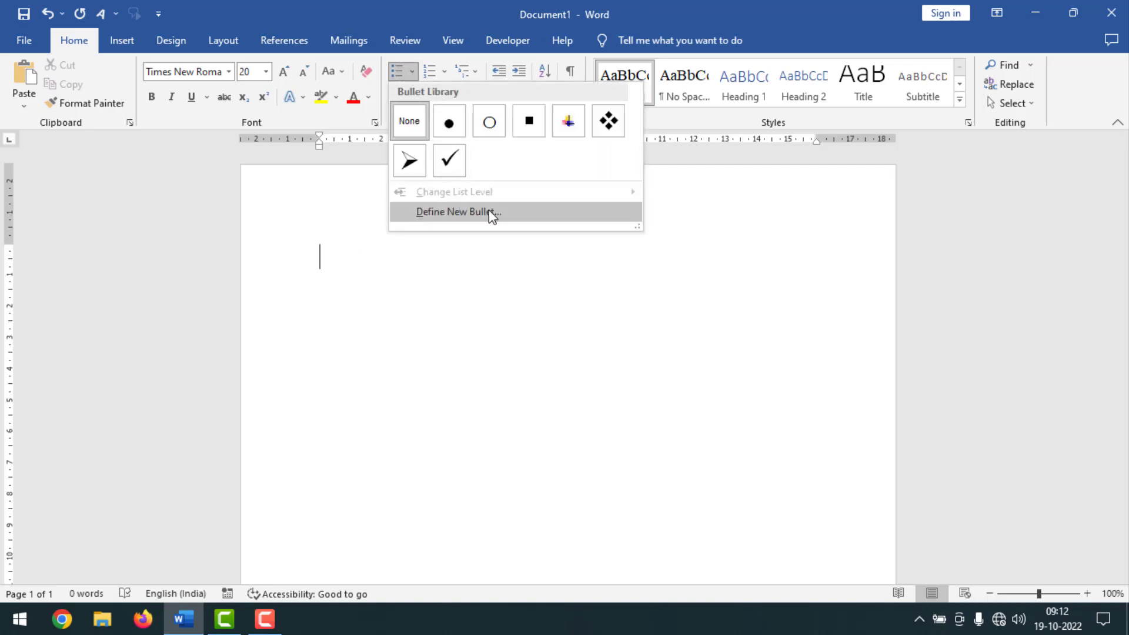
pyautogui.click(457, 212)
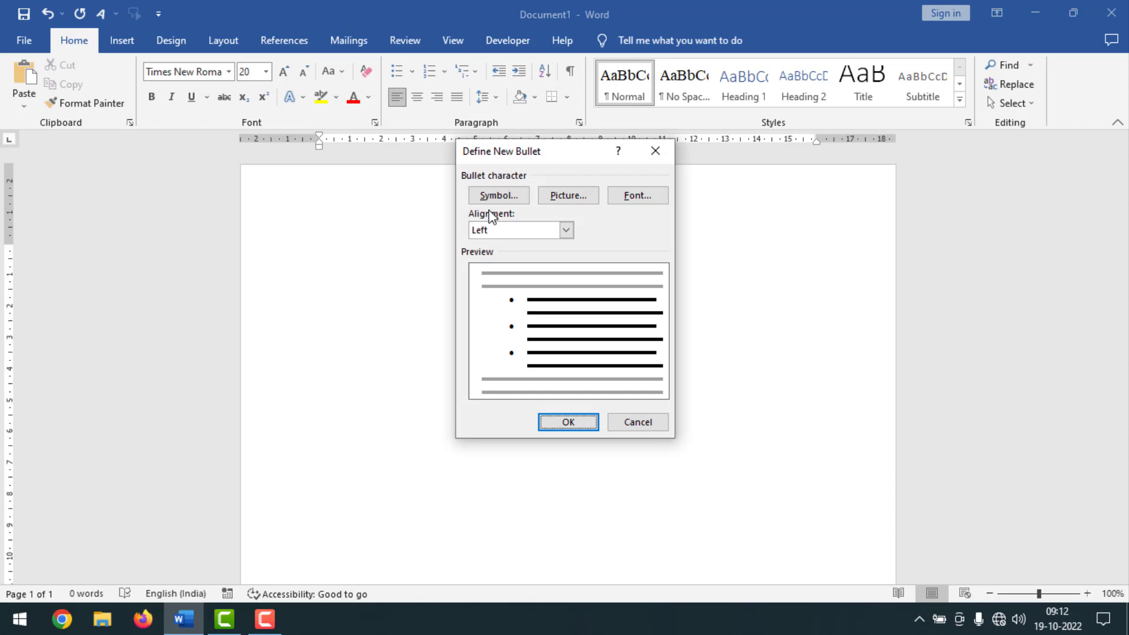
pyautogui.click(568, 196)
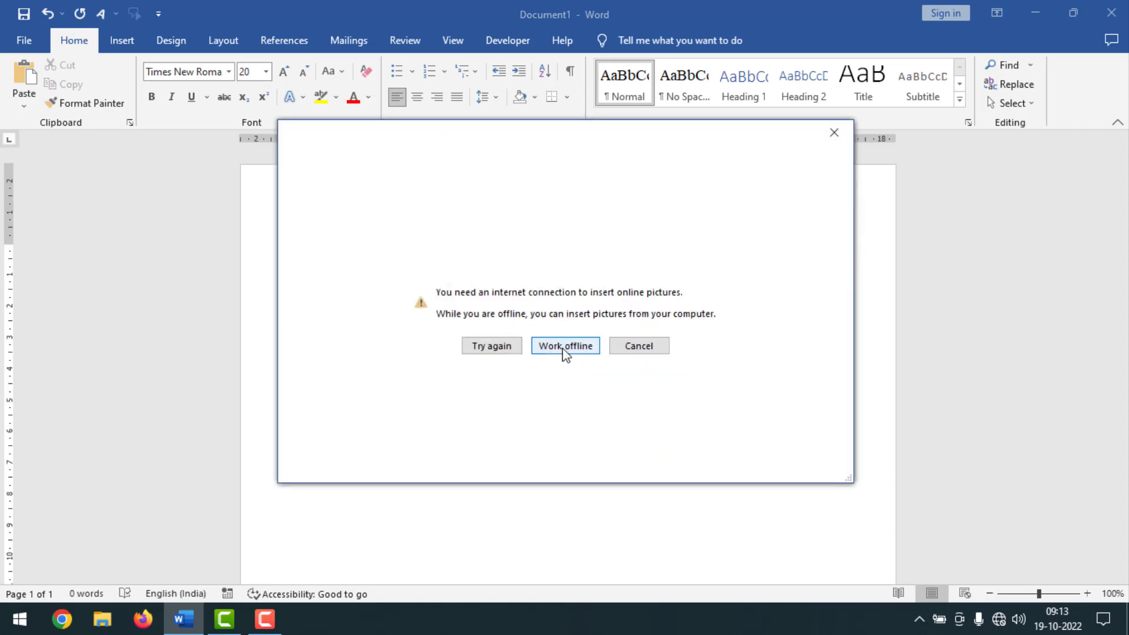
pyautogui.click(565, 346)
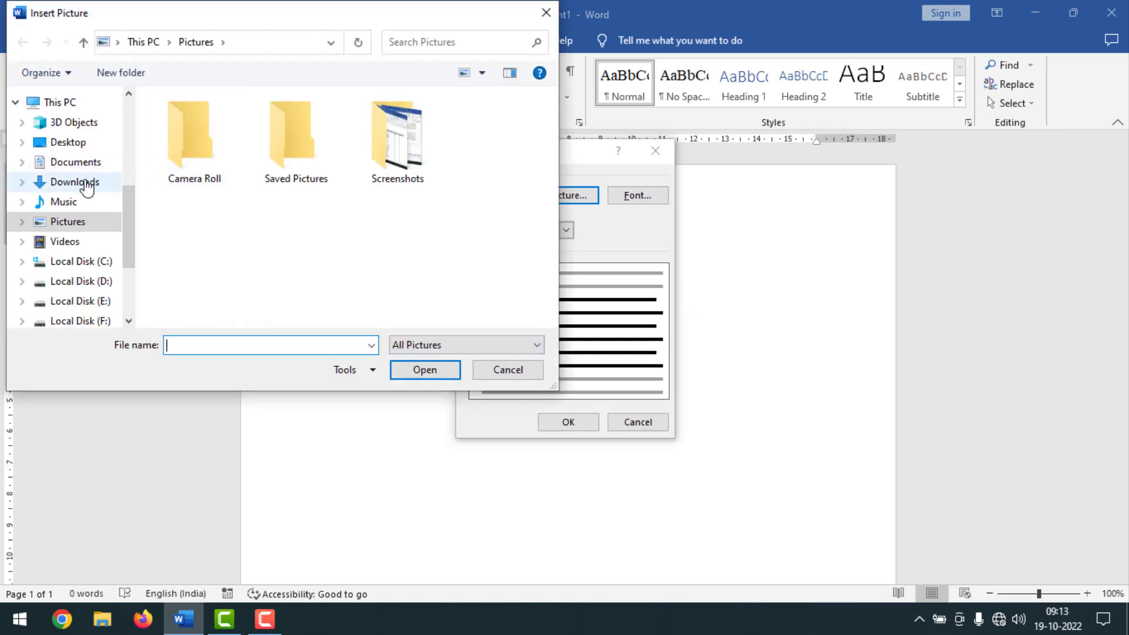
# Step: Choose image 2 from Downloads and insert it as the bullet picture
pyautogui.click(74, 181)
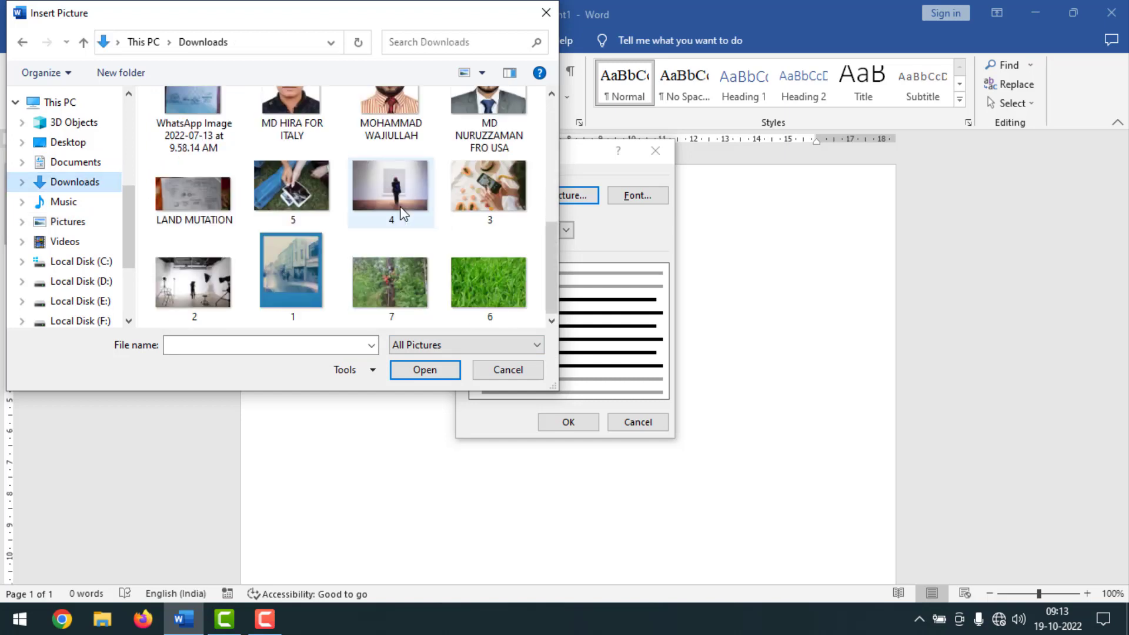
pyautogui.click(194, 281)
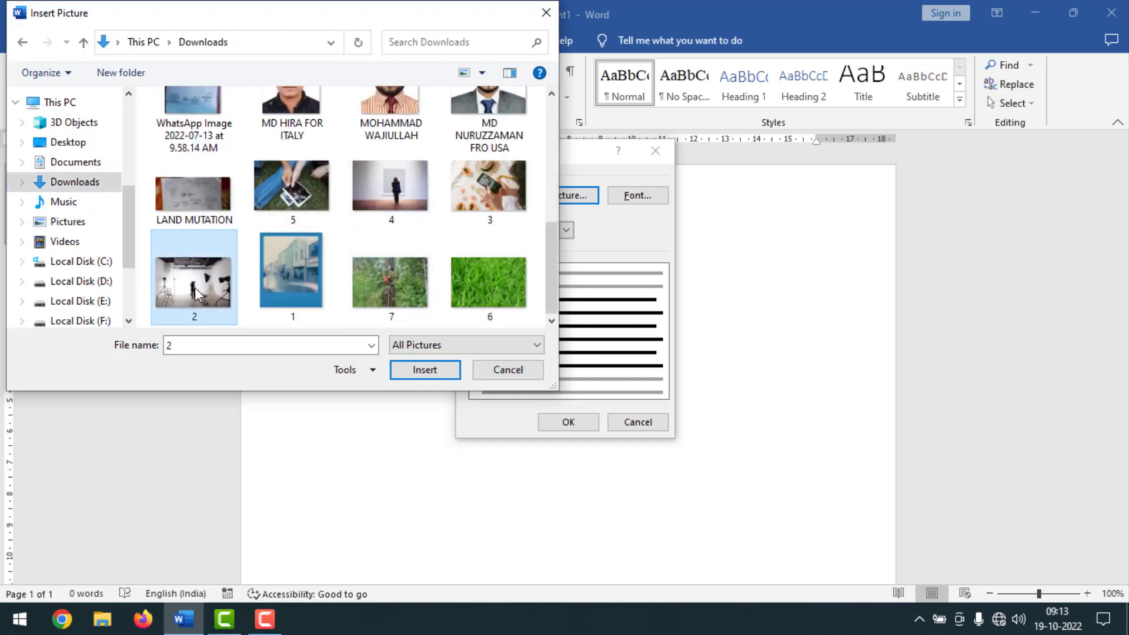
pyautogui.moveTo(404, 352)
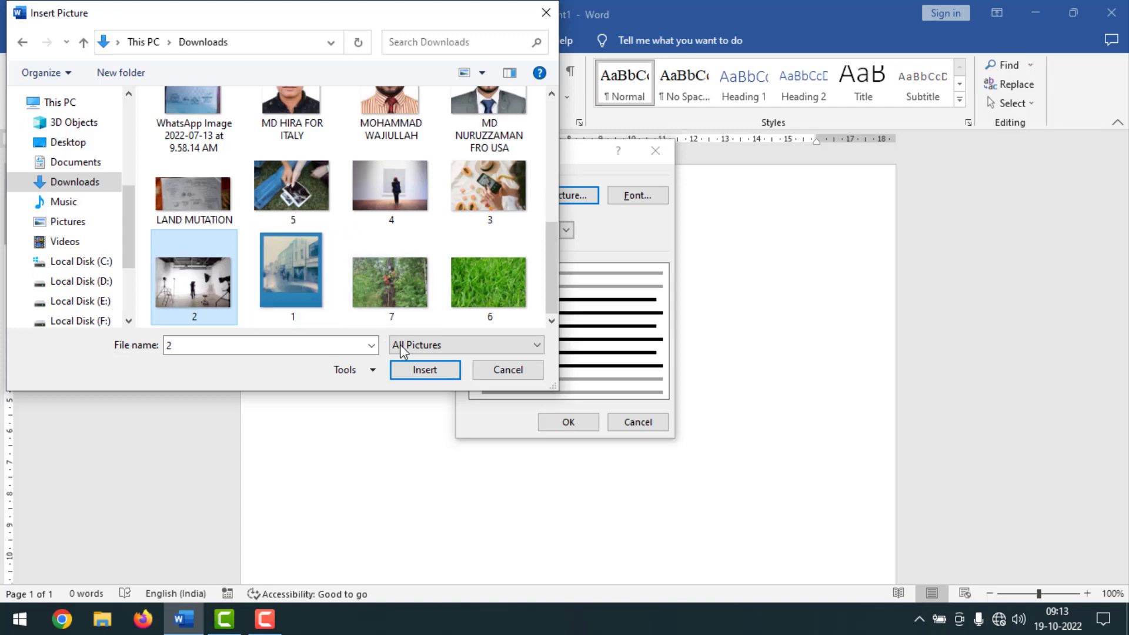
pyautogui.click(507, 369)
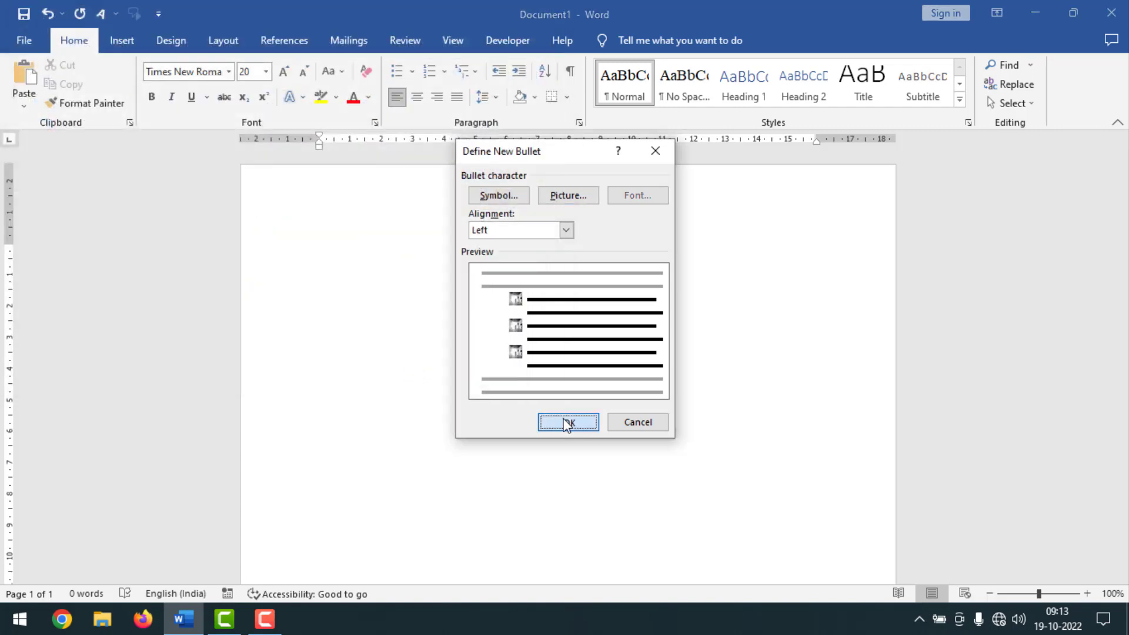
# Step: Apply the picture bullet and list JJL;JLKKLLK, KL;JJL;KJJ, LJKLKJKLJ and JJKLJKL
pyautogui.click(567, 422)
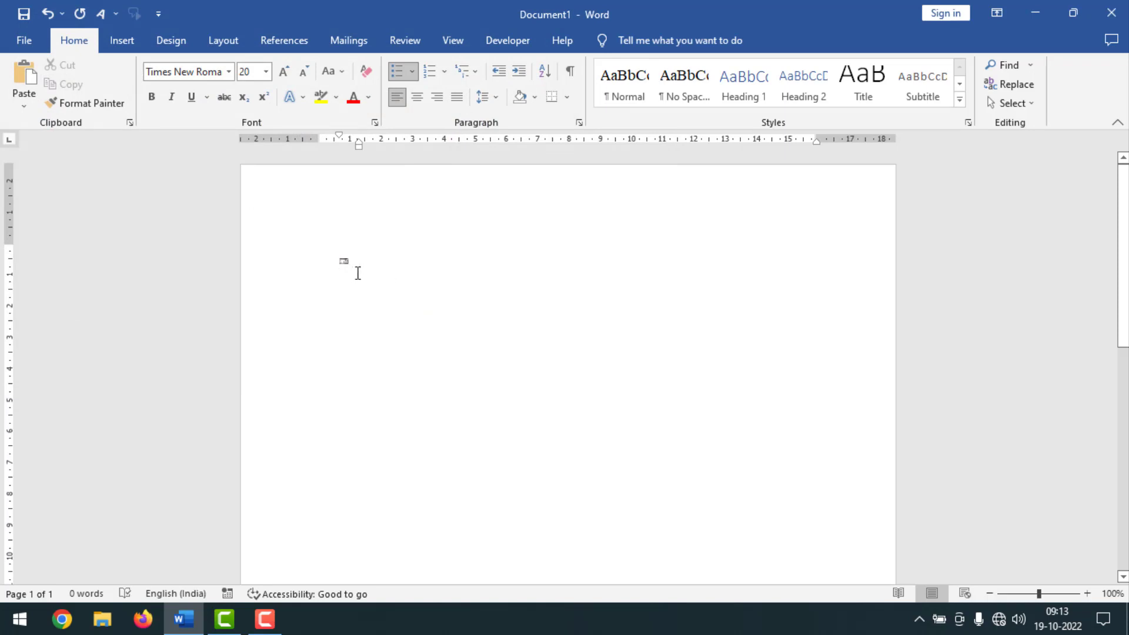
pyautogui.write('JJL;JLKKLLK')
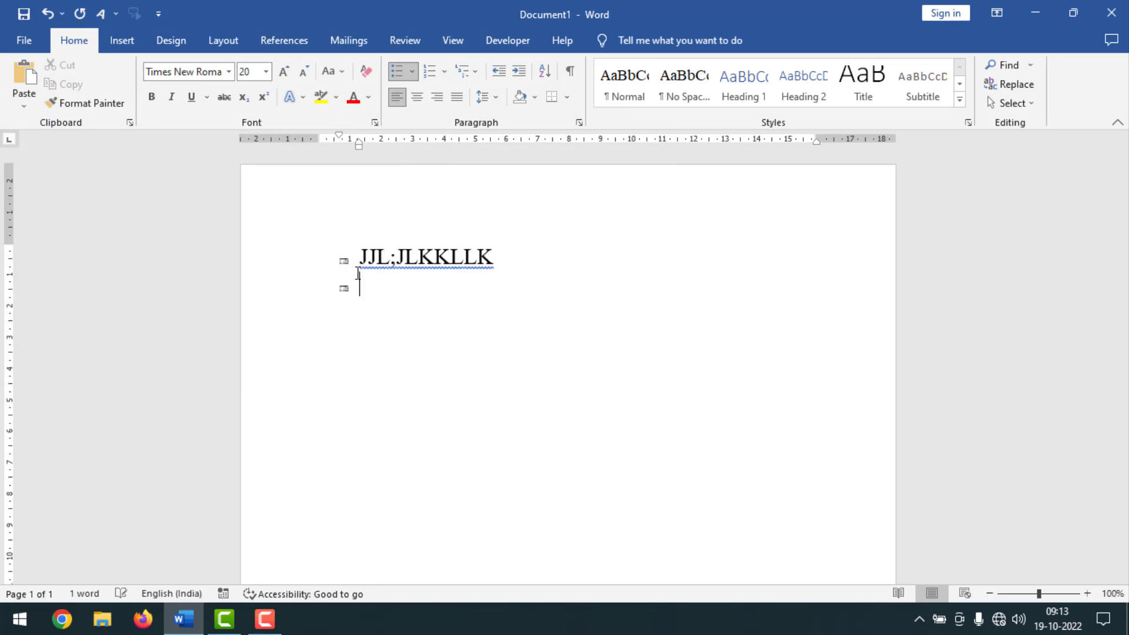
pyautogui.write('KL;JJL;KJJ')
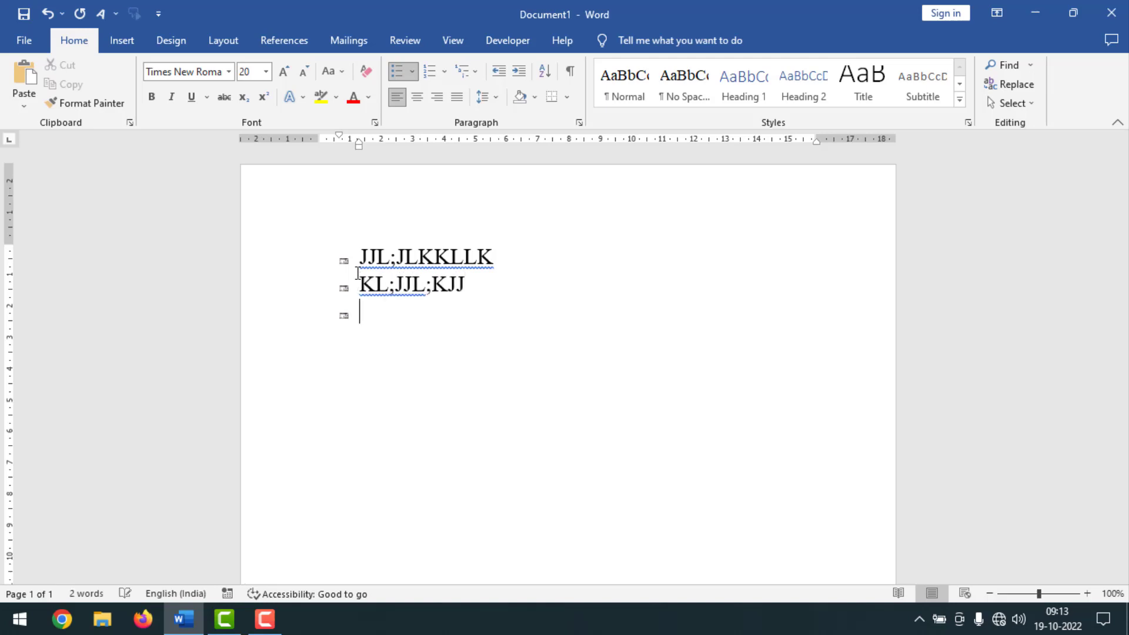
pyautogui.write('LJKLKJKLJ')
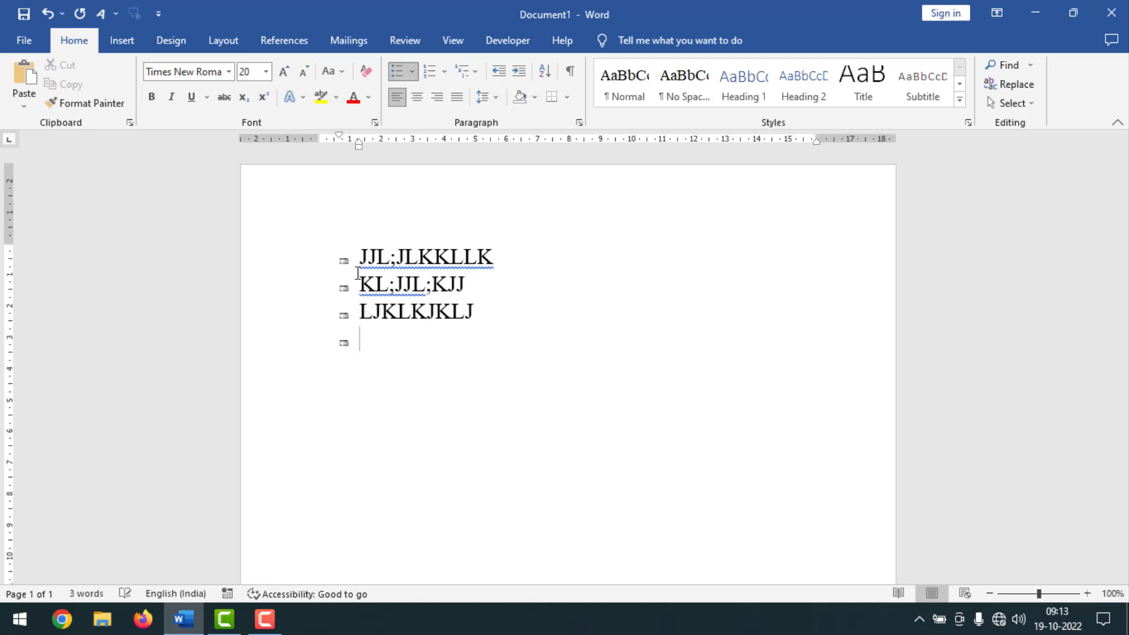
pyautogui.write('JJKLJKL')
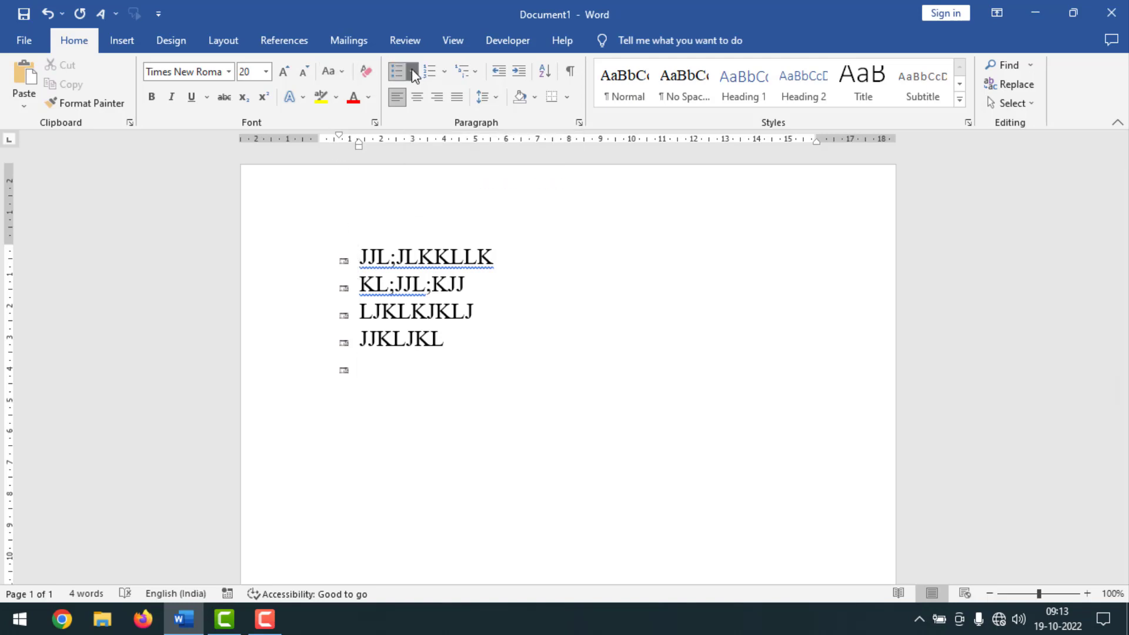
# Step: Define another custom bullet using green grass image 6 from Downloads
pyautogui.click(413, 72)
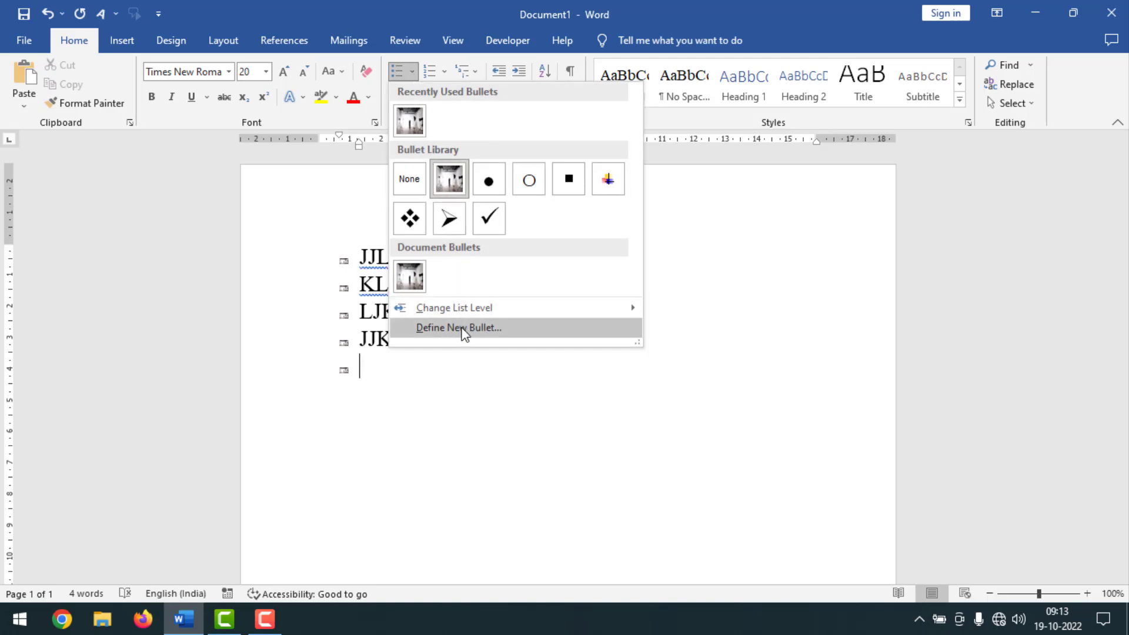
pyautogui.click(458, 329)
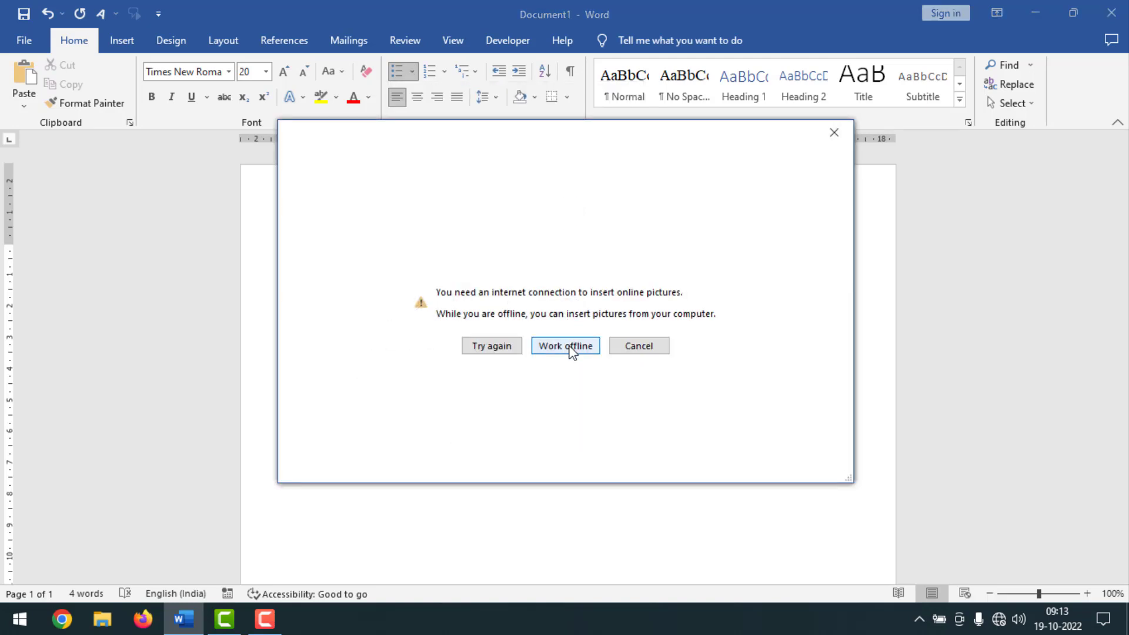
pyautogui.click(566, 346)
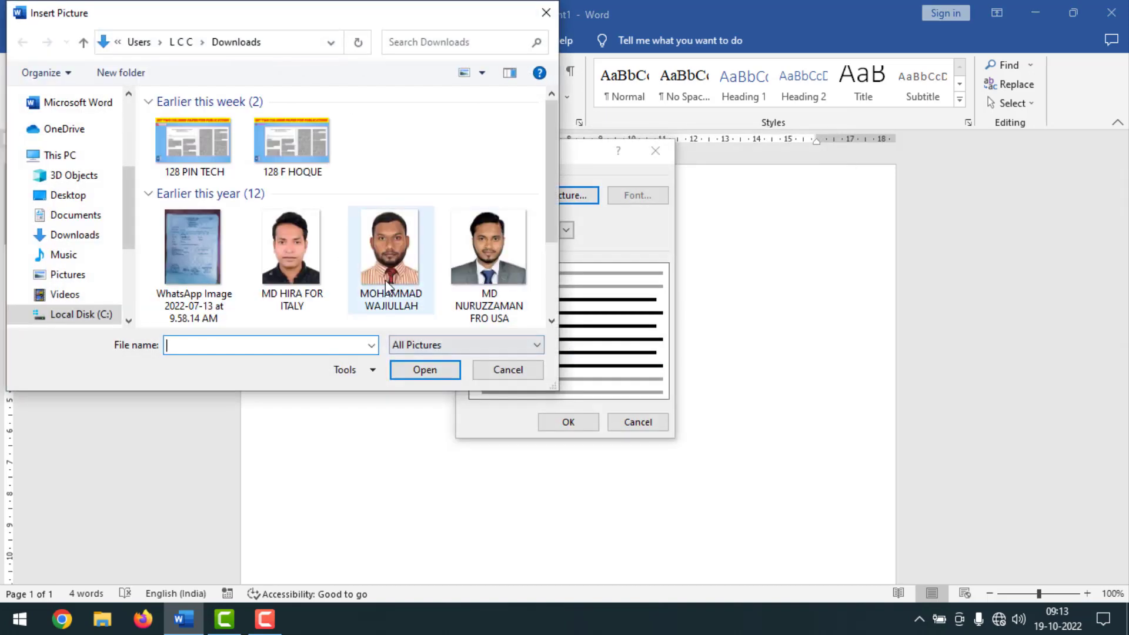
pyautogui.scroll(-3)
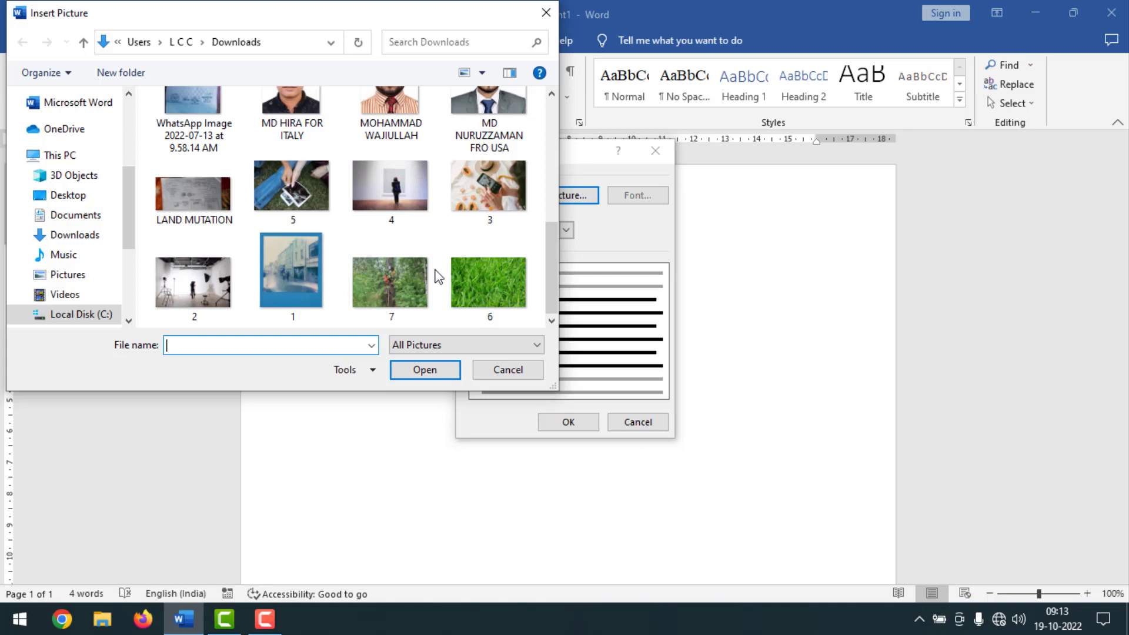
pyautogui.click(488, 281)
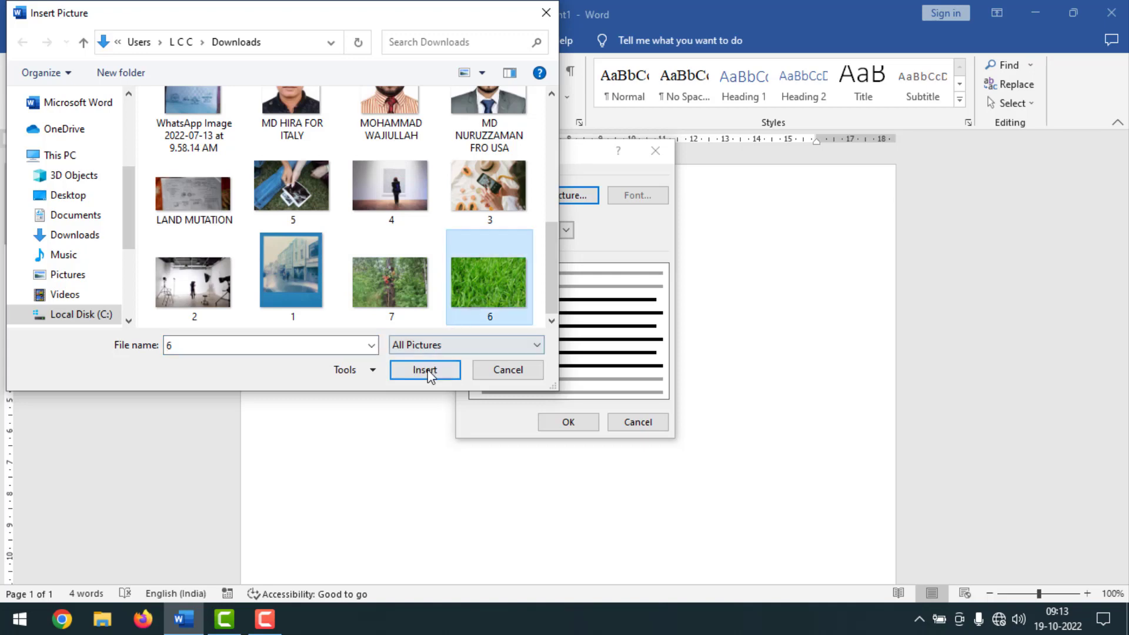
pyautogui.click(425, 369)
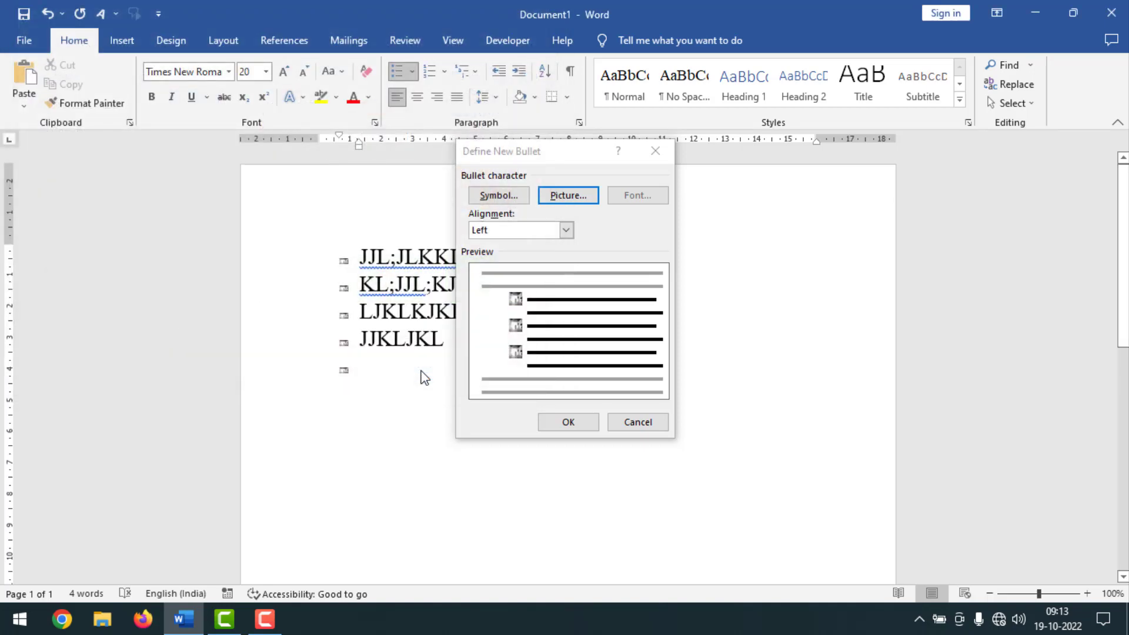
# Step: Apply the grass bullet to the later items and continue the list in the empty last item
pyautogui.click(567, 422)
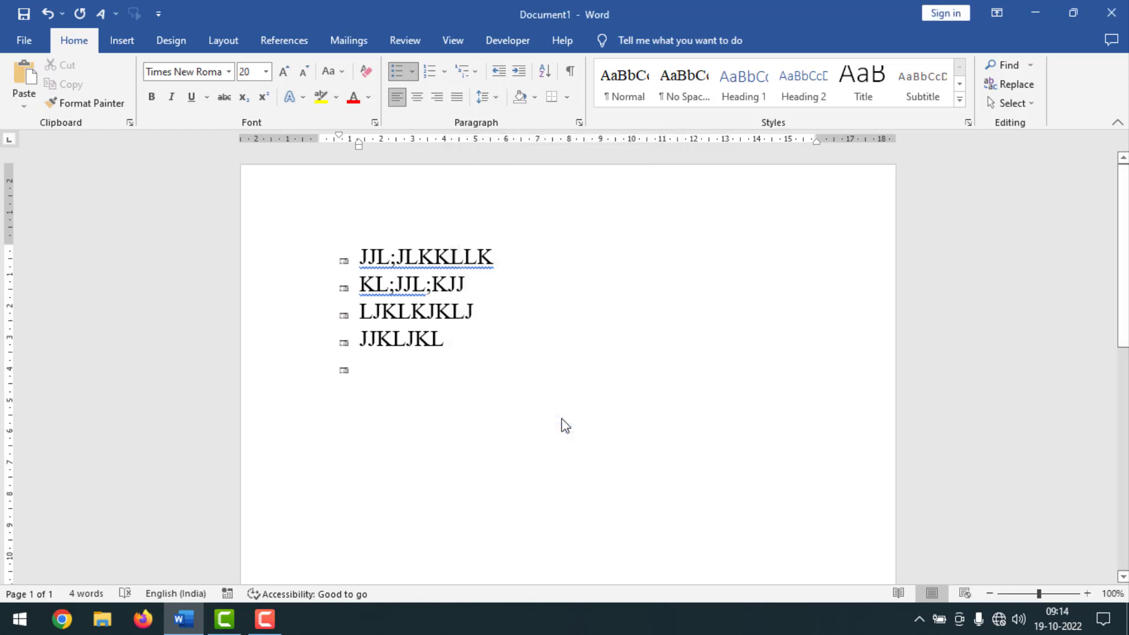
pyautogui.moveTo(386, 377)
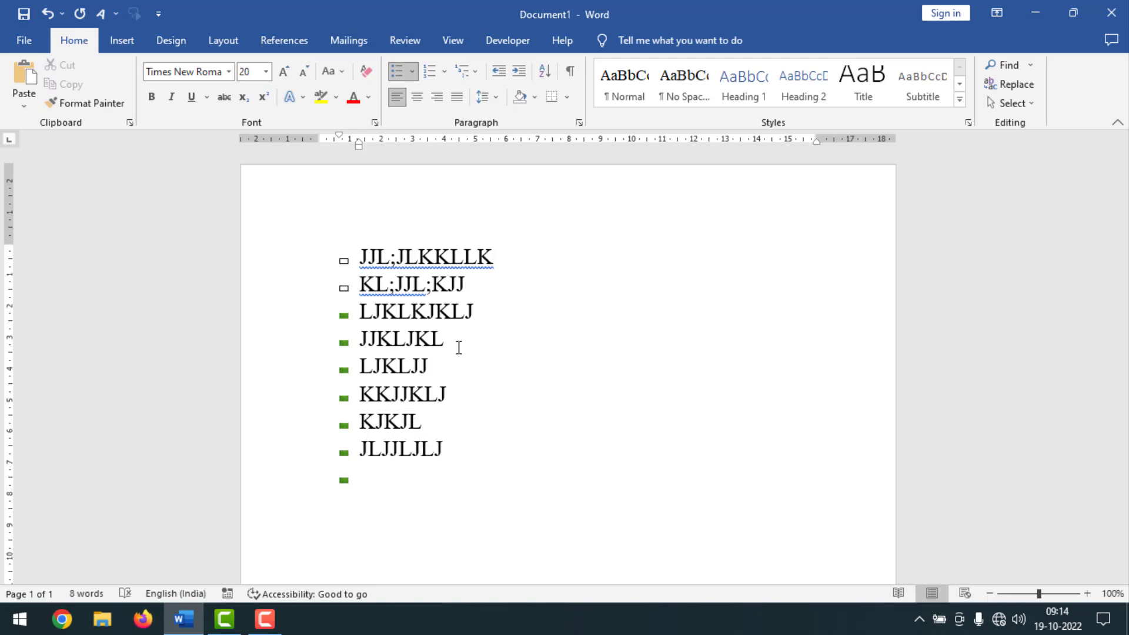
pyautogui.click(363, 478)
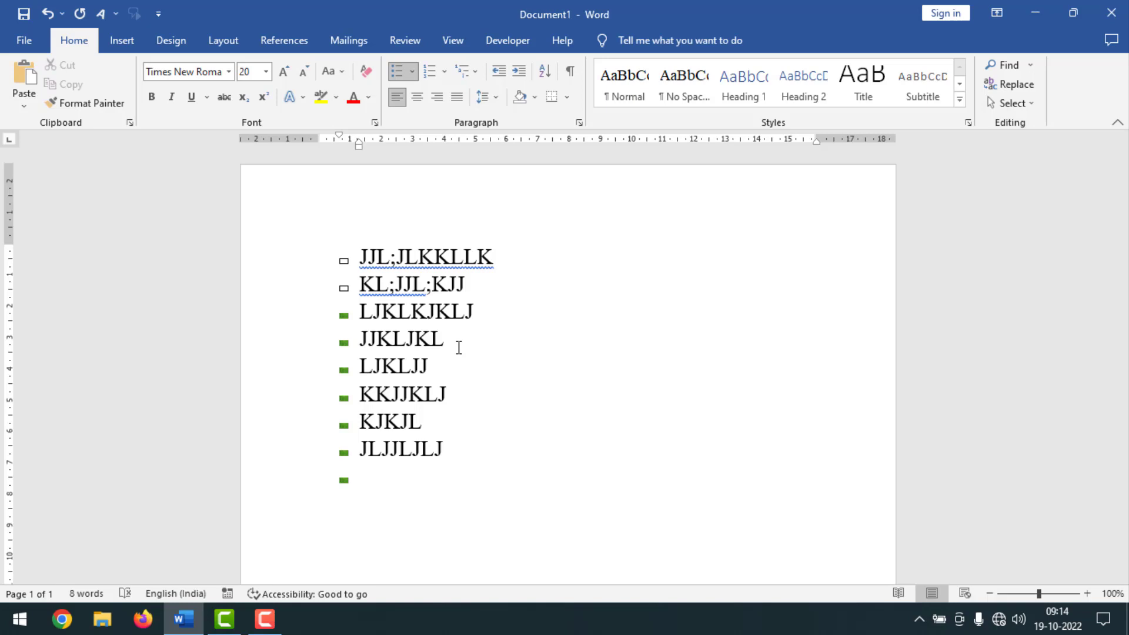
pyautogui.click(359, 478)
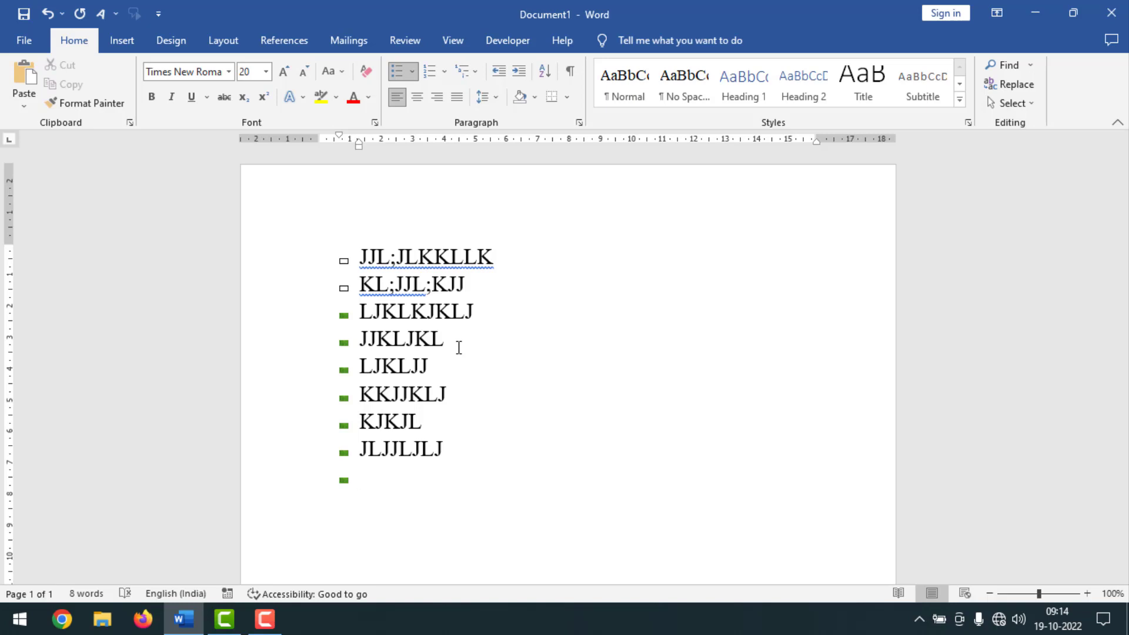
pyautogui.click(360, 478)
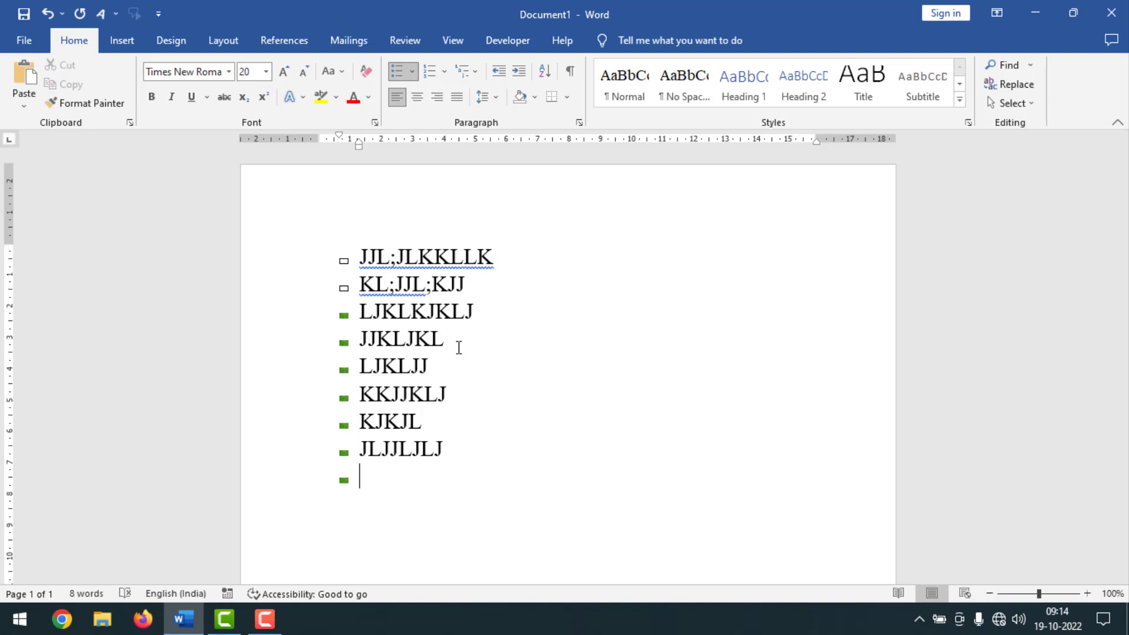